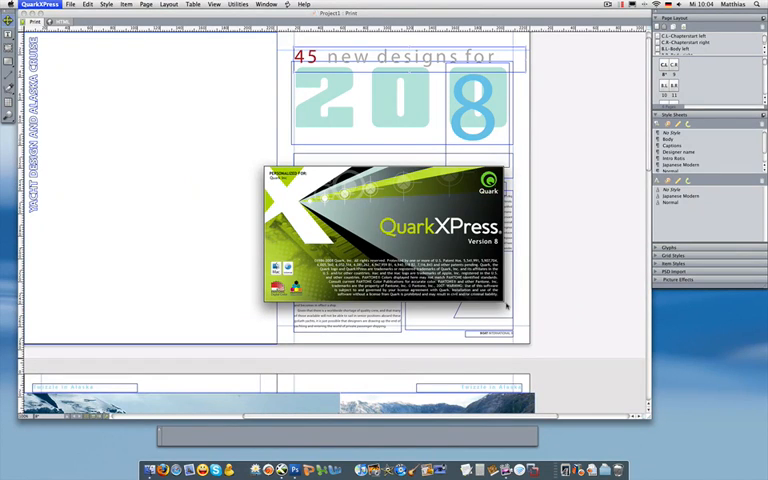
mouse_move(506, 306)
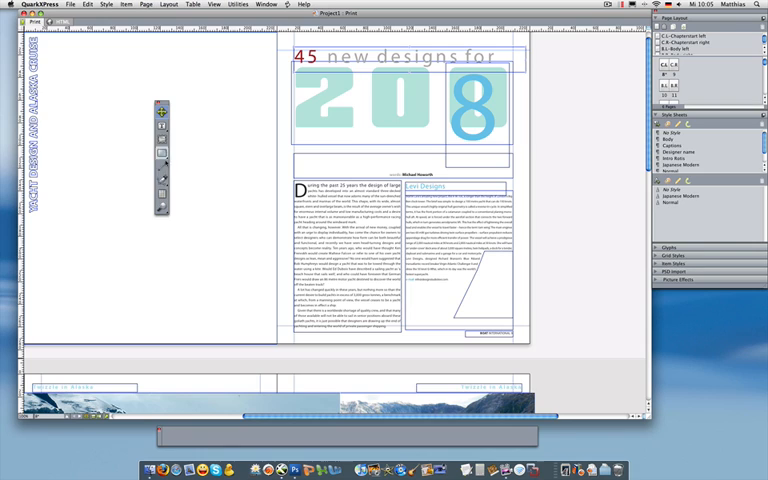
Dock the floating Tools palette at the top-left of the project window, clear of the spread.
left_click(160, 152)
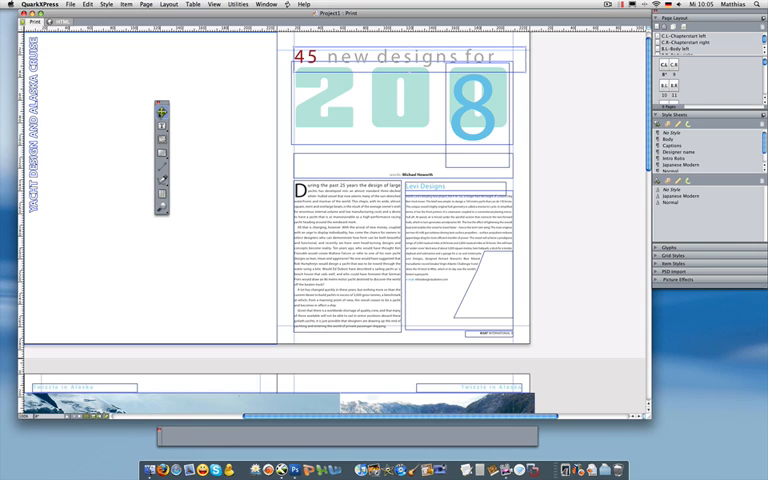
mouse_move(160, 110)
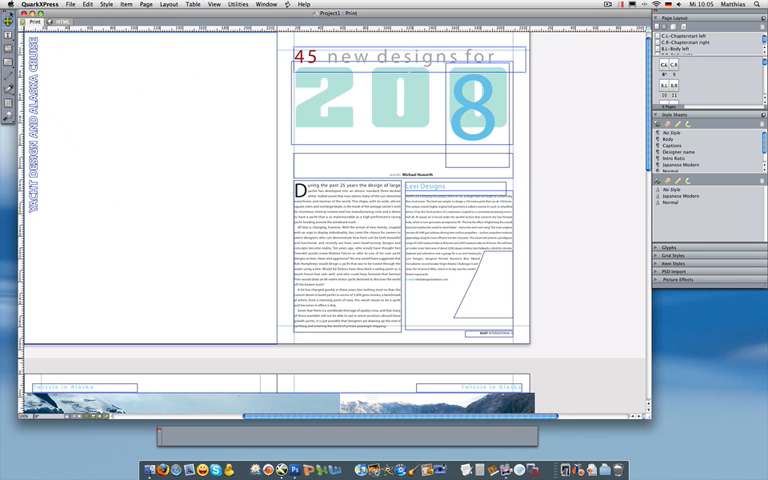
mouse_move(246, 146)
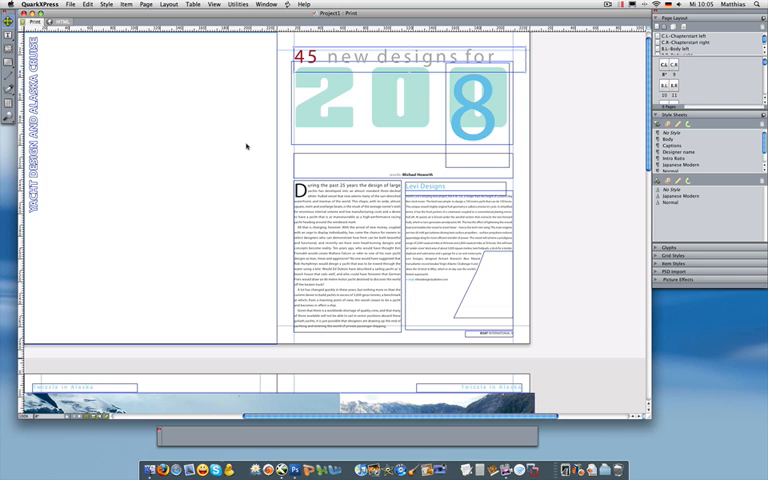